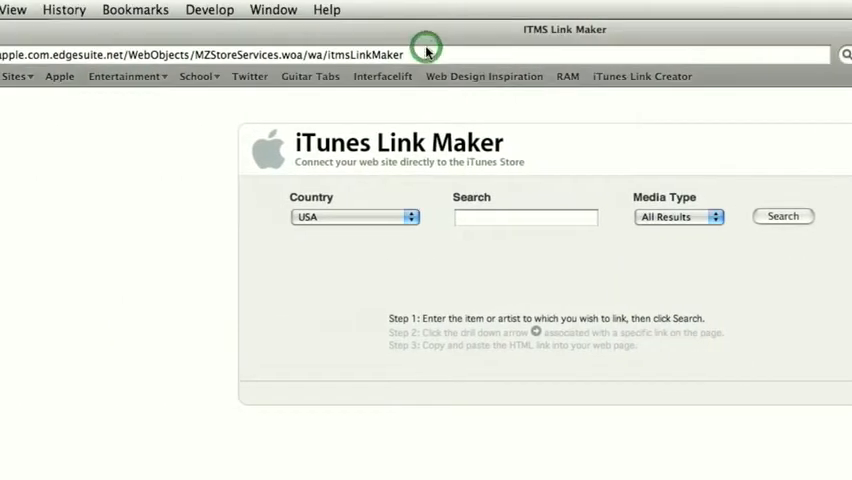
mouse_move(426, 54)
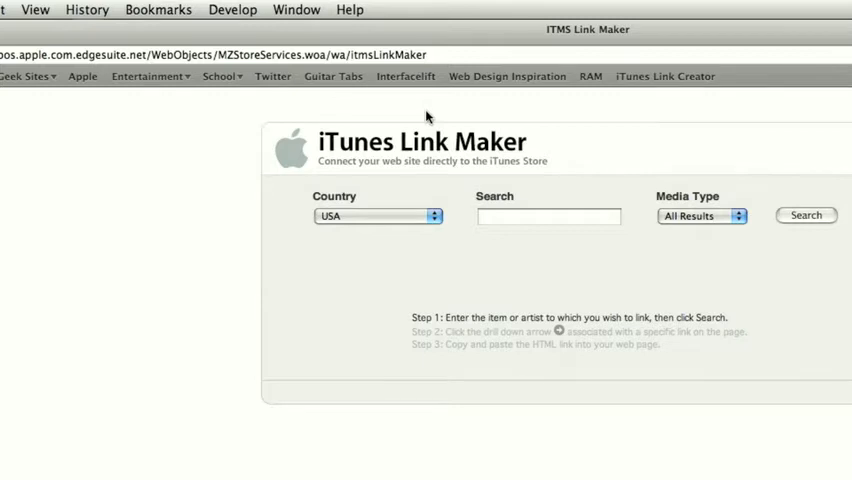
mouse_move(426, 140)
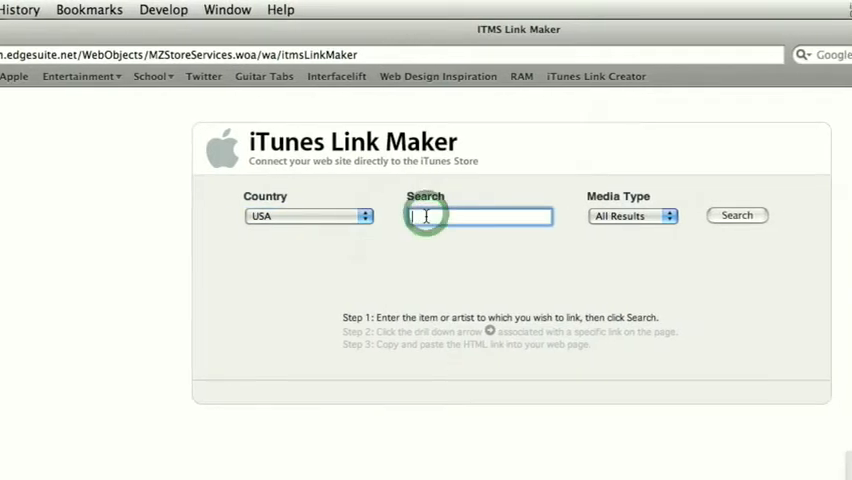
Search the store for 'Tap Tap' with the media type limited to Applications
text(Ta)
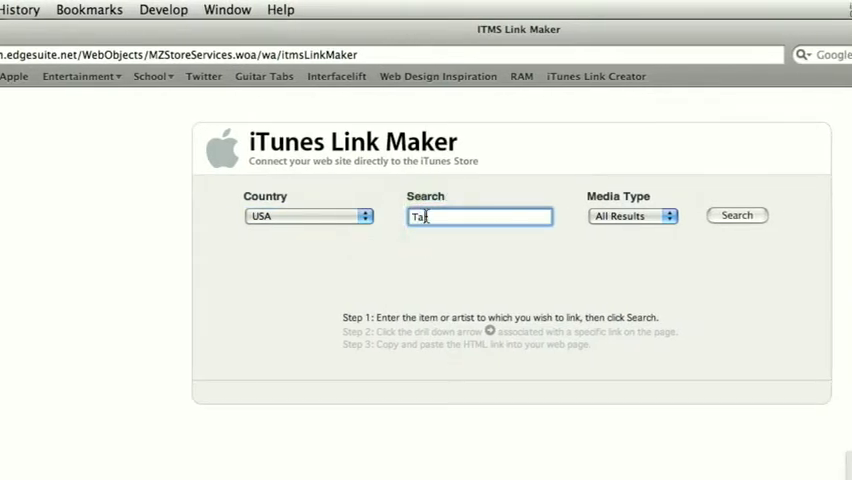
text(Tap)
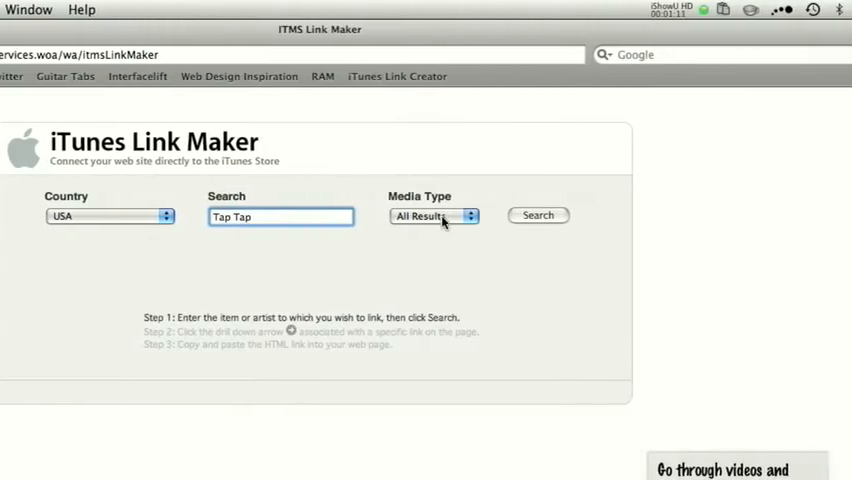
click(432, 216)
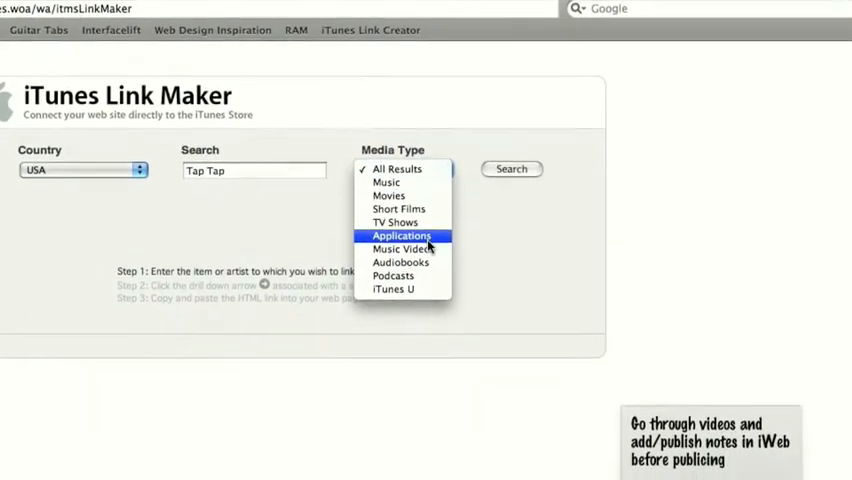
click(400, 236)
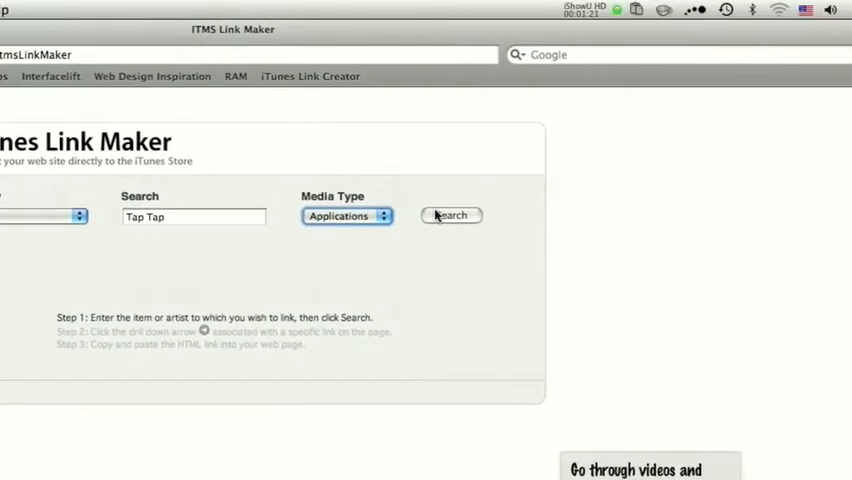
click(452, 216)
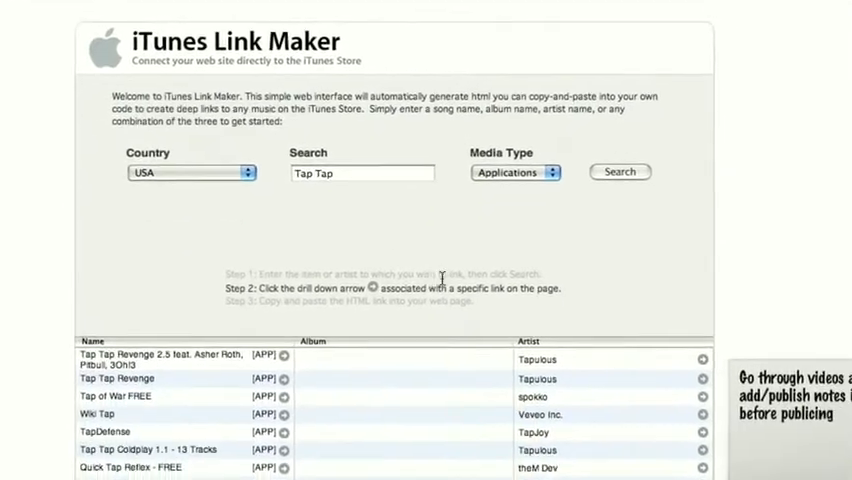
Scroll the results list to bring Tap Tap Revenge and further matches into view
scroll(down, 3)
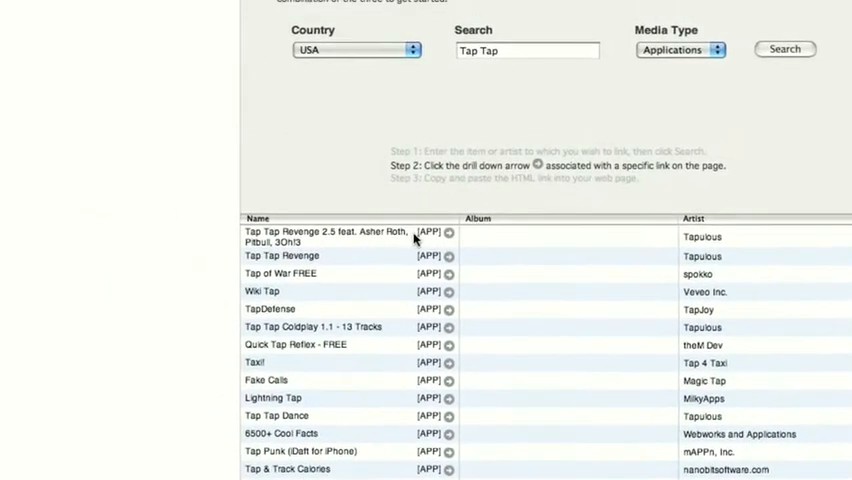
scroll(down, 3)
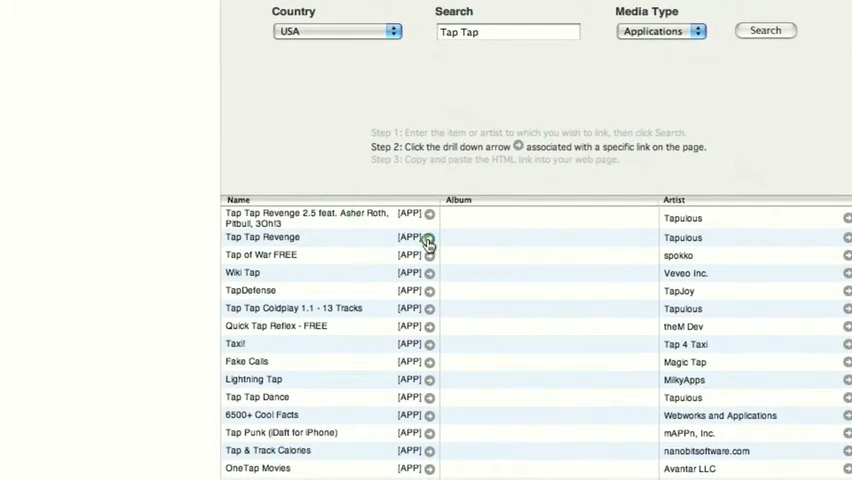
Drill into Tap Tap Revenge and copy its generated HTML link code
click(428, 238)
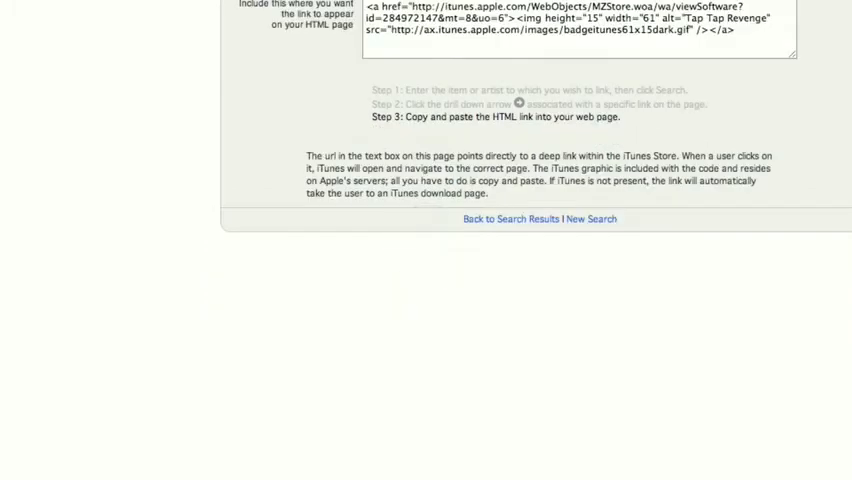
scroll(up, 3)
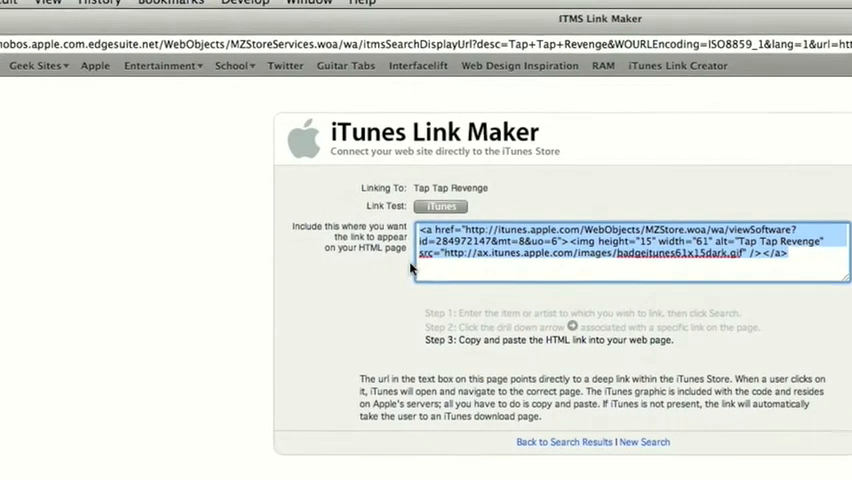
scroll(down, 3)
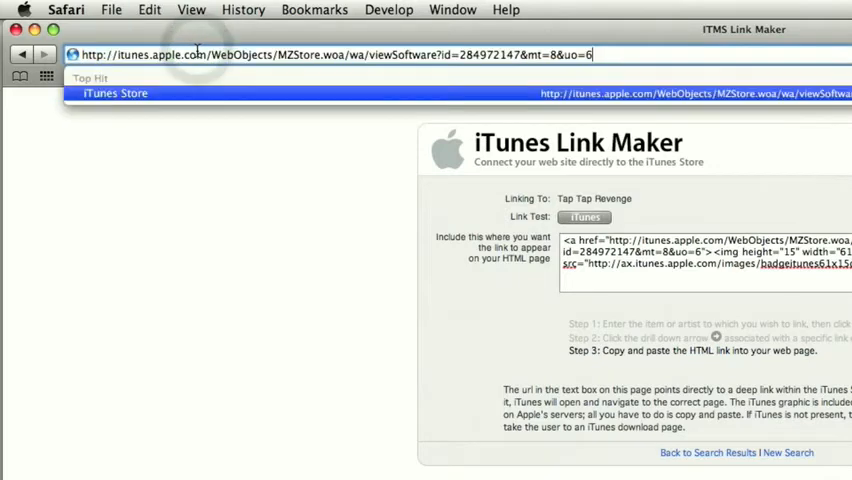
Load the pasted Tap Tap Revenge store URL in Safari and return toward iWeb
key(Return)
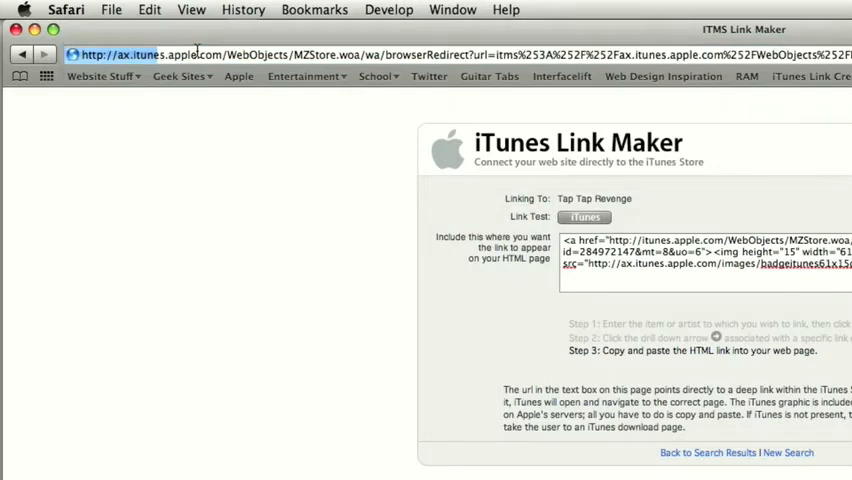
click(584, 216)
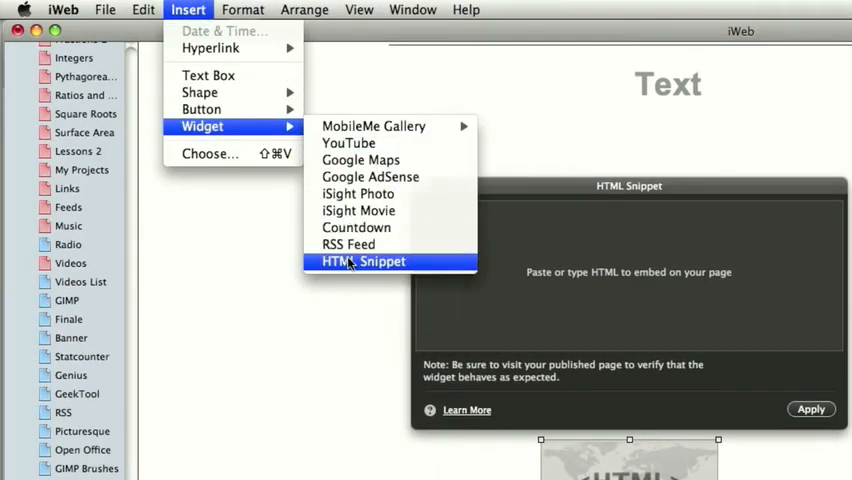
Add an HTML Snippet widget, paste the Tap Tap Revenge code and apply it
click(364, 260)
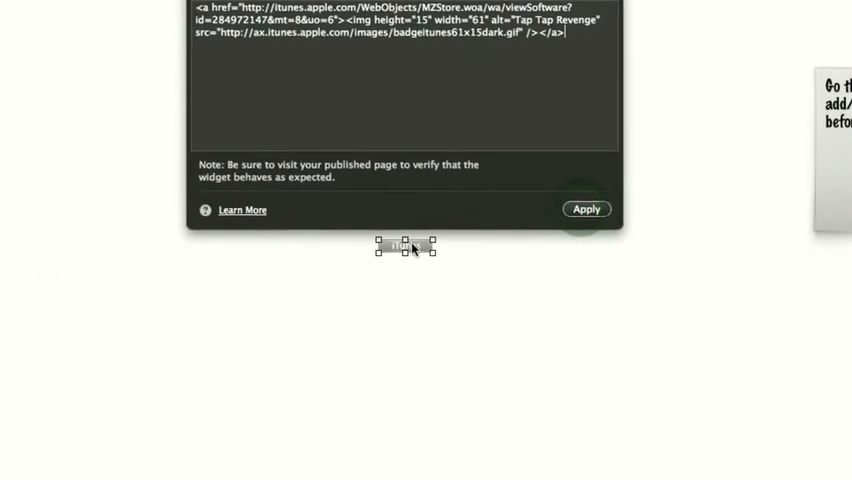
click(586, 208)
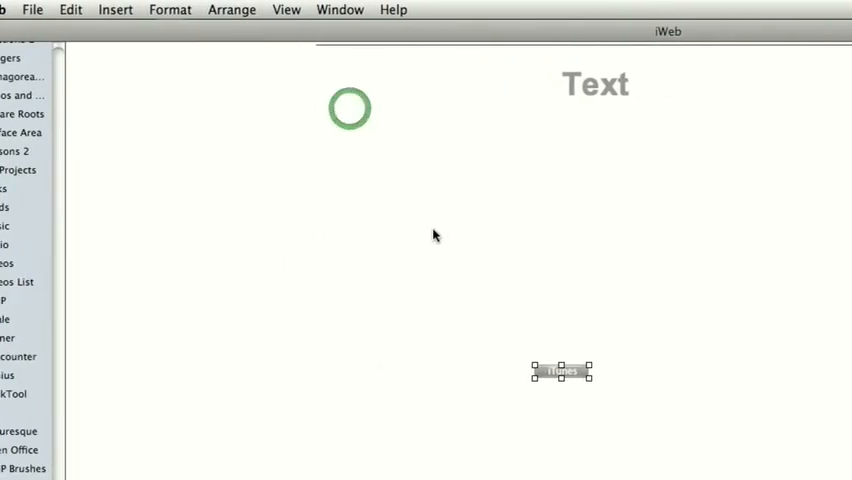